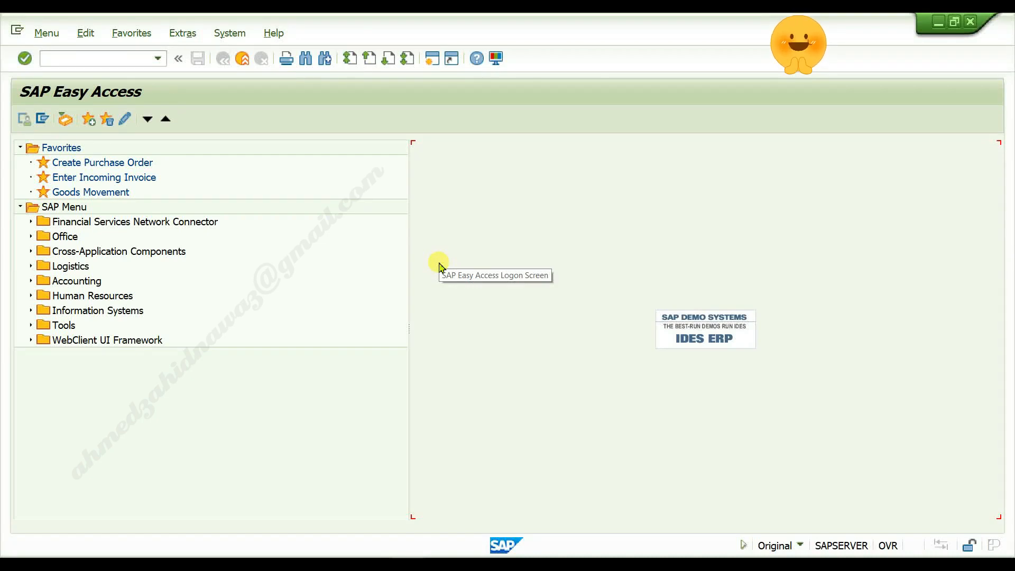
{"action": "mouse_move", "coordinate": [439, 268]}
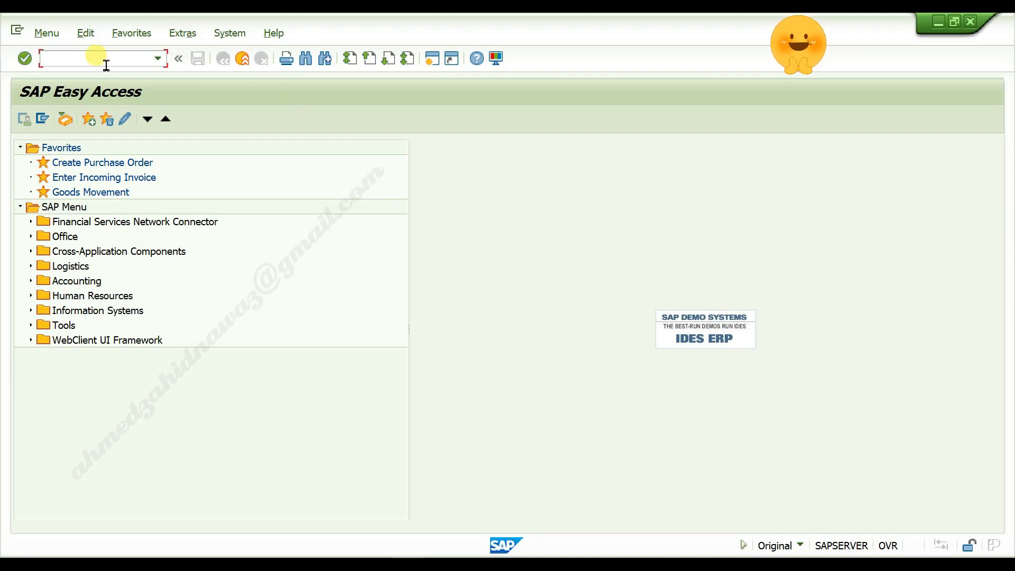
Run transaction VOPA in Change mode and enter the Account Groups – Function Assignment entries.
{"action": "type", "text": "vo"}
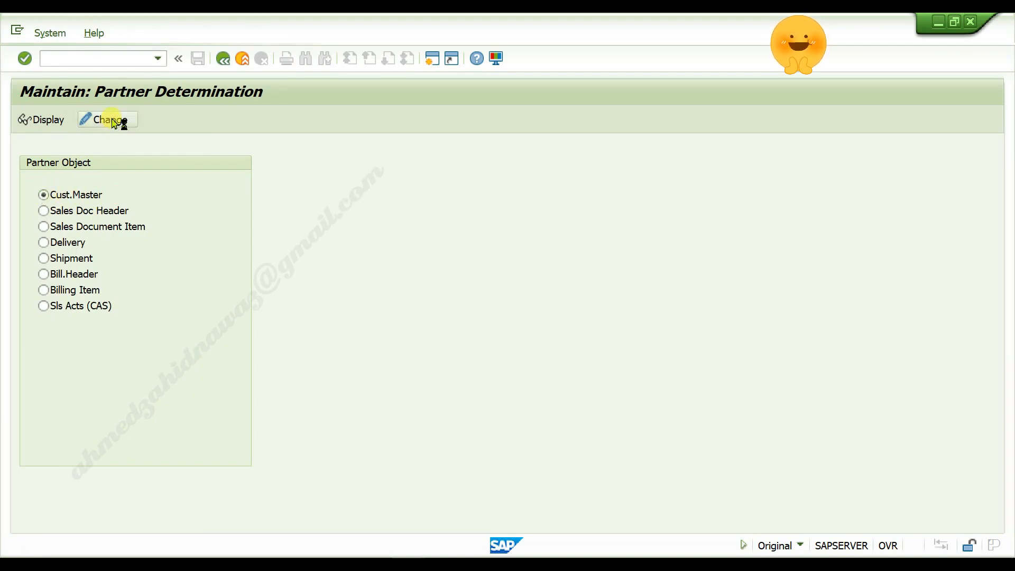
{"action": "left_click", "coordinate": [106, 120]}
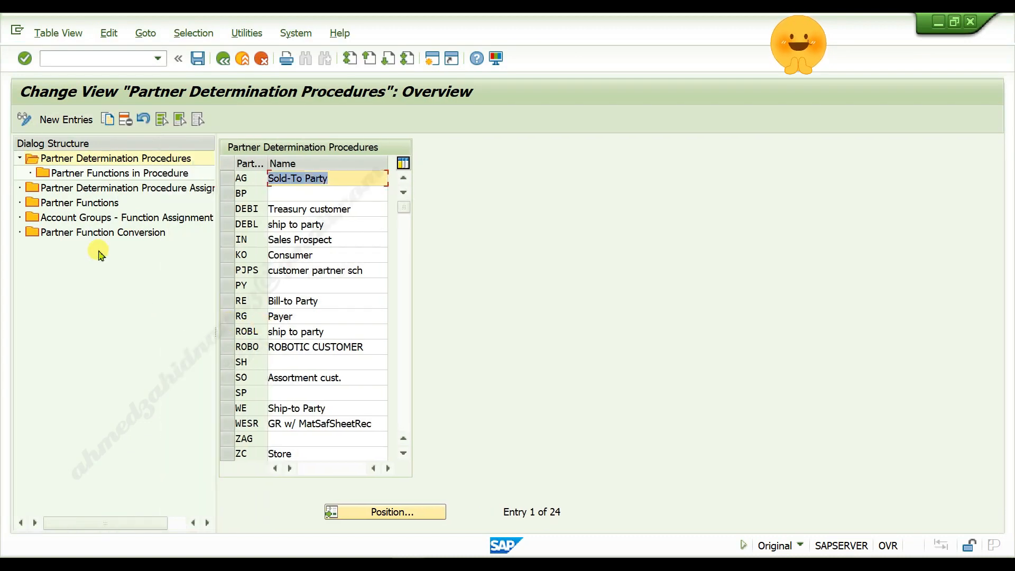
{"action": "mouse_move", "coordinate": [101, 223]}
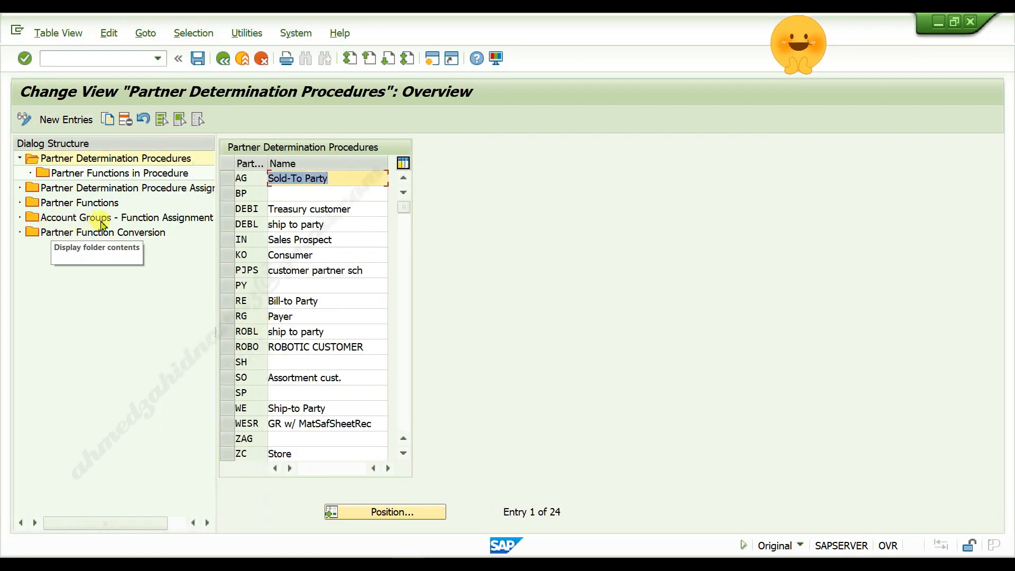
{"action": "mouse_move", "coordinate": [191, 223]}
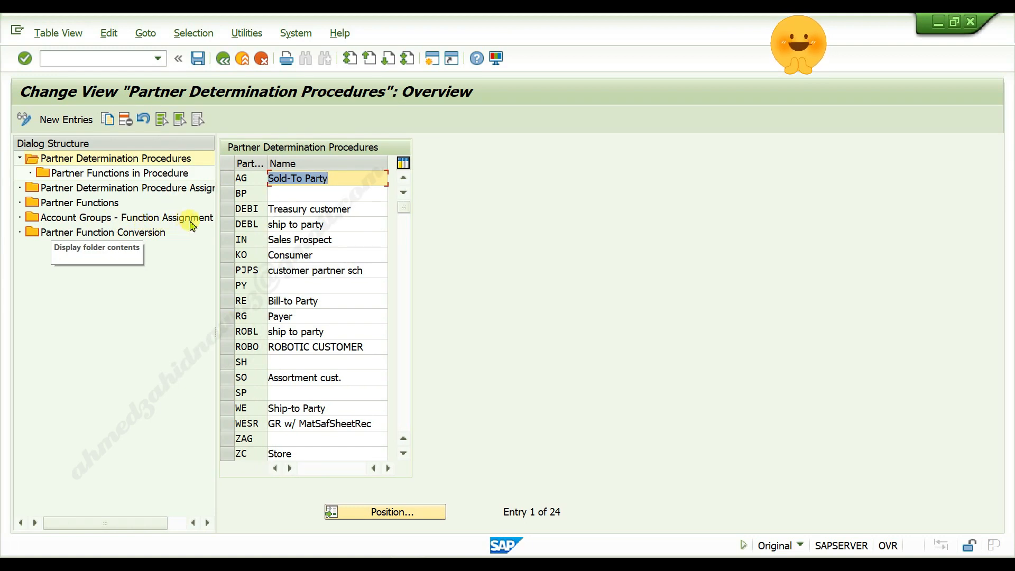
{"action": "mouse_move", "coordinate": [169, 223]}
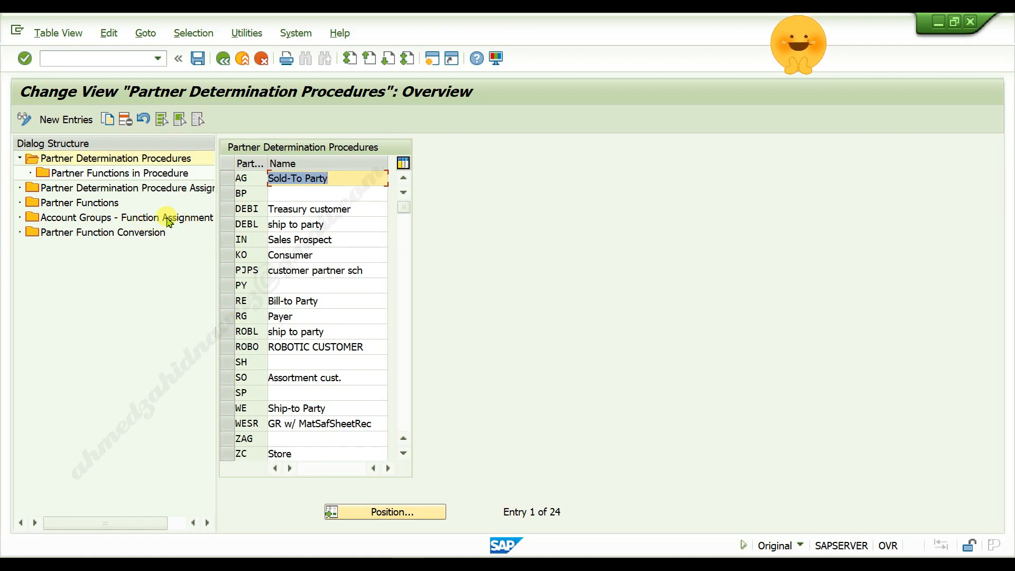
{"action": "left_click", "coordinate": [122, 217]}
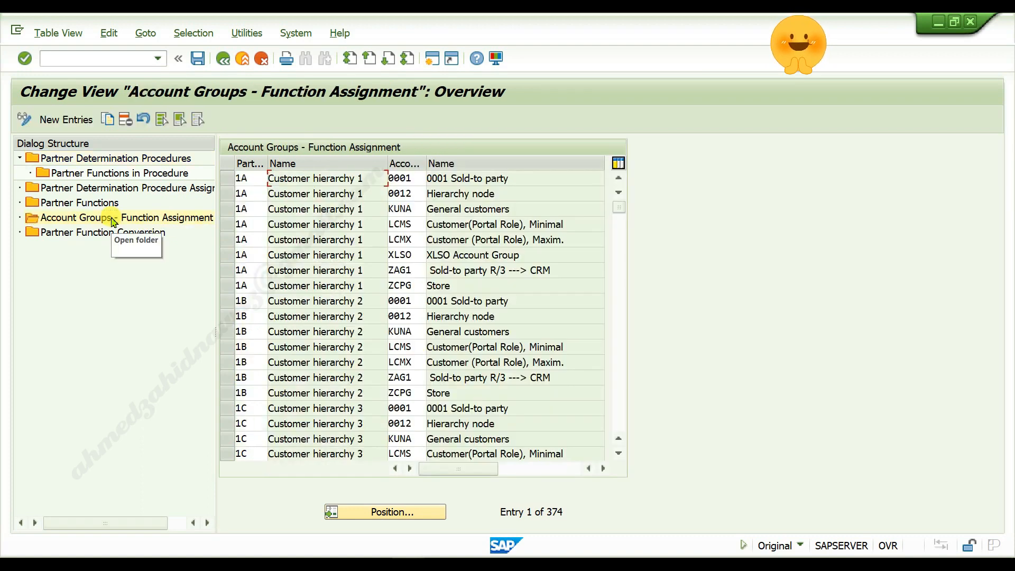
{"action": "mouse_move", "coordinate": [76, 119]}
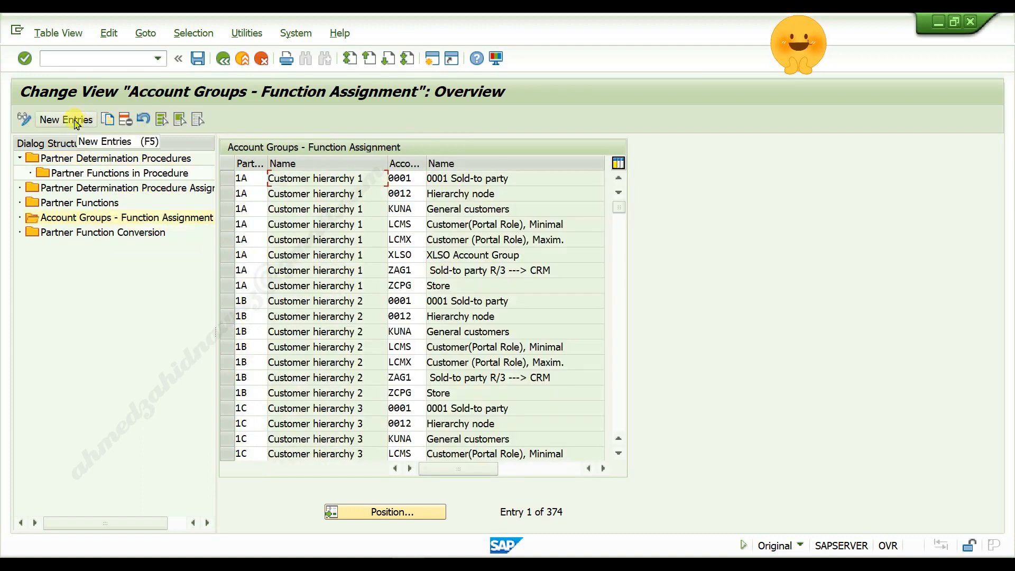
Start new entries with partner functions SP and BP in the first two rows.
{"action": "left_click", "coordinate": [66, 119]}
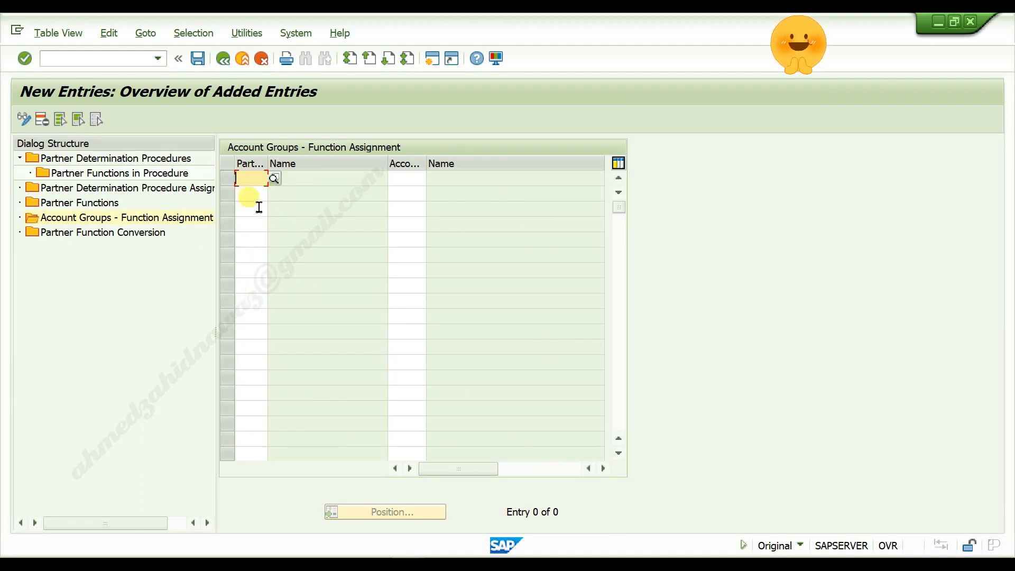
{"action": "mouse_move", "coordinate": [832, 250]}
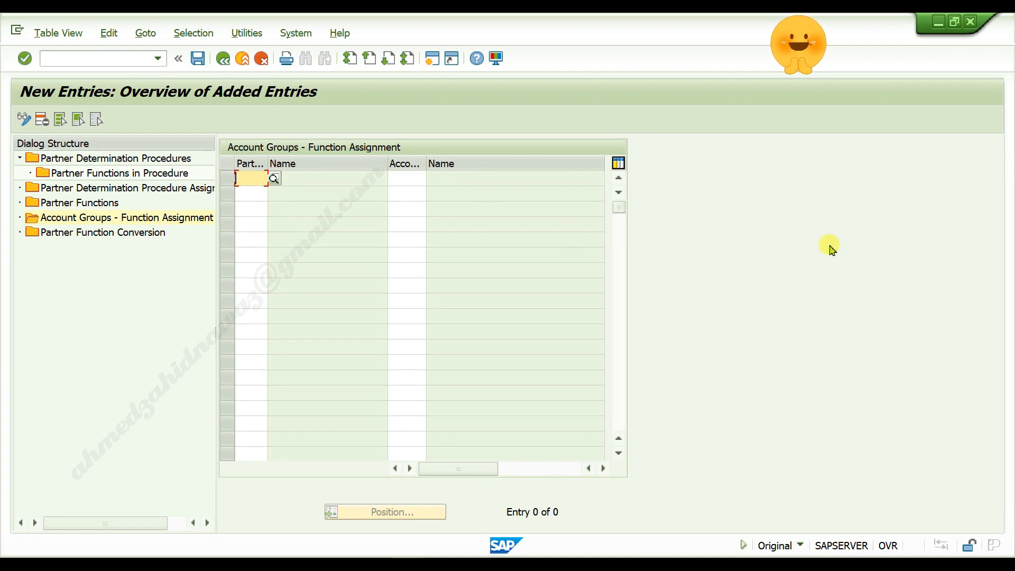
{"action": "type", "text": "SP"}
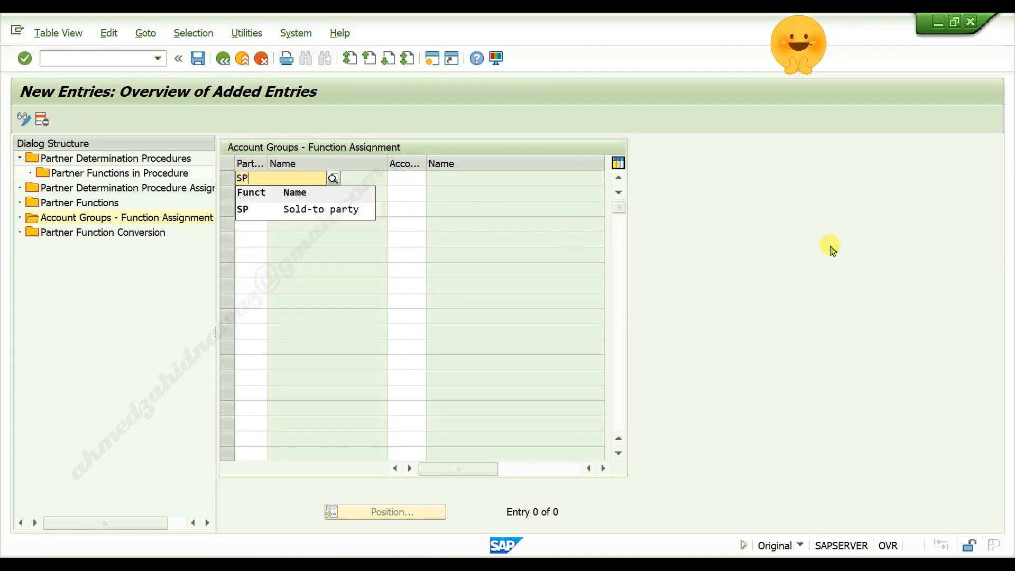
{"action": "left_click", "coordinate": [317, 210]}
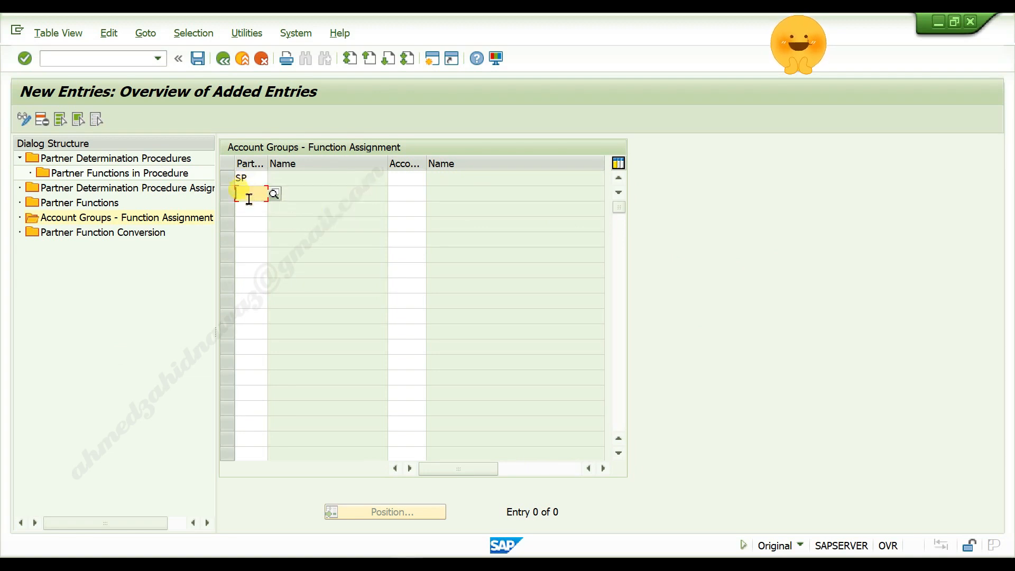
{"action": "type", "text": "BP"}
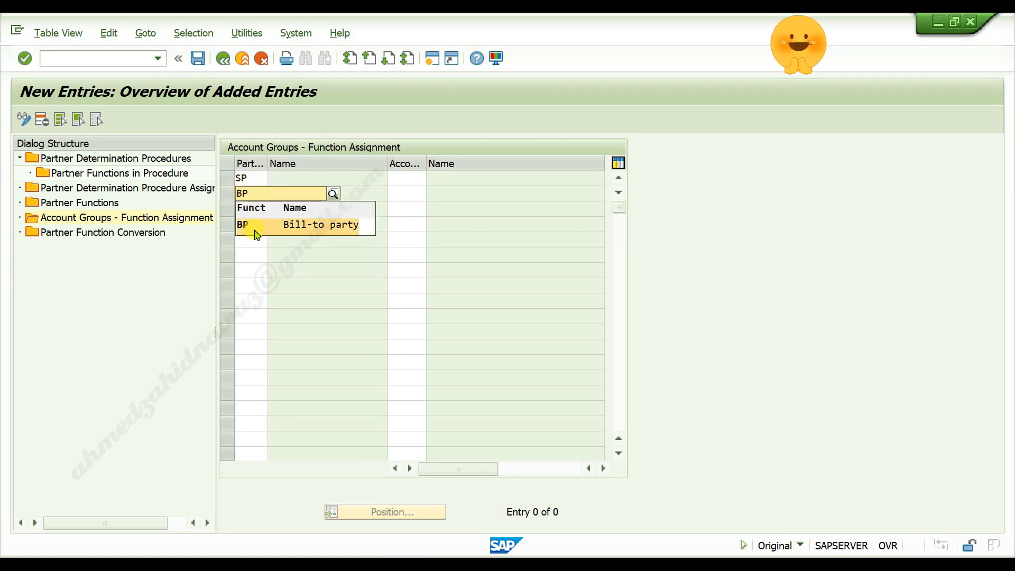
{"action": "left_click", "coordinate": [241, 225]}
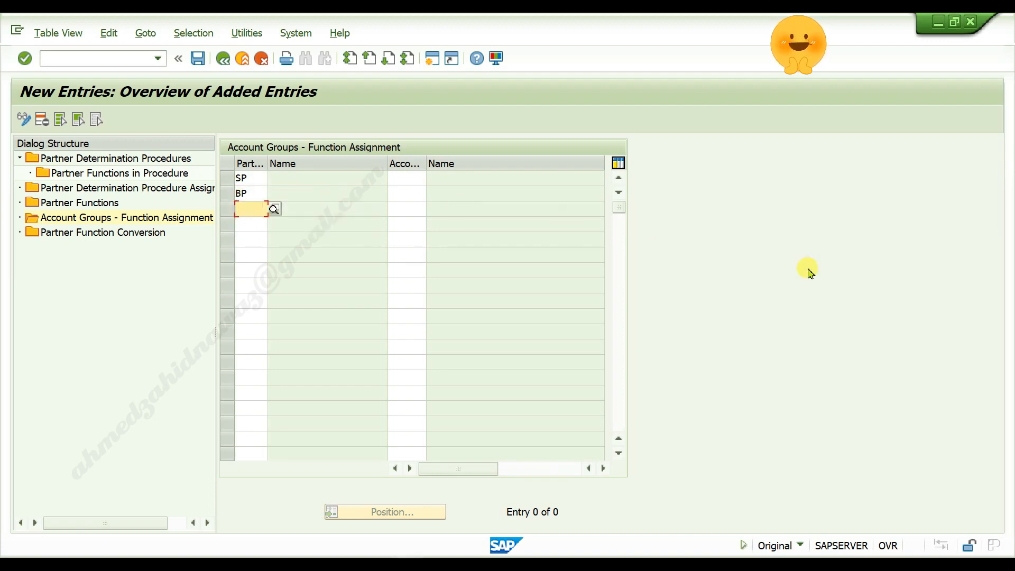
Add partner functions PY and SH in the next two rows.
{"action": "type", "text": "PY"}
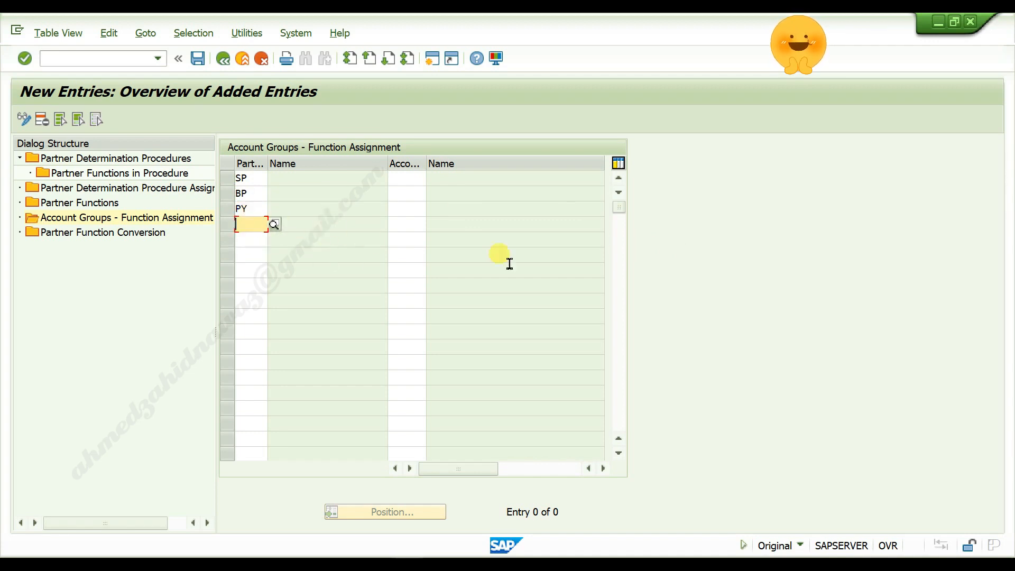
{"action": "type", "text": "SH"}
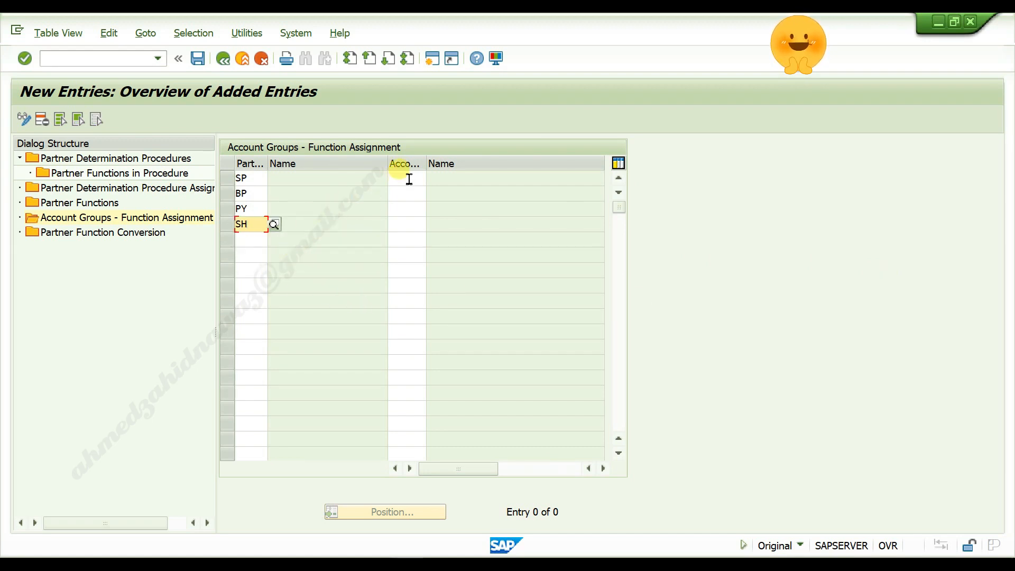
{"action": "mouse_move", "coordinate": [409, 163]}
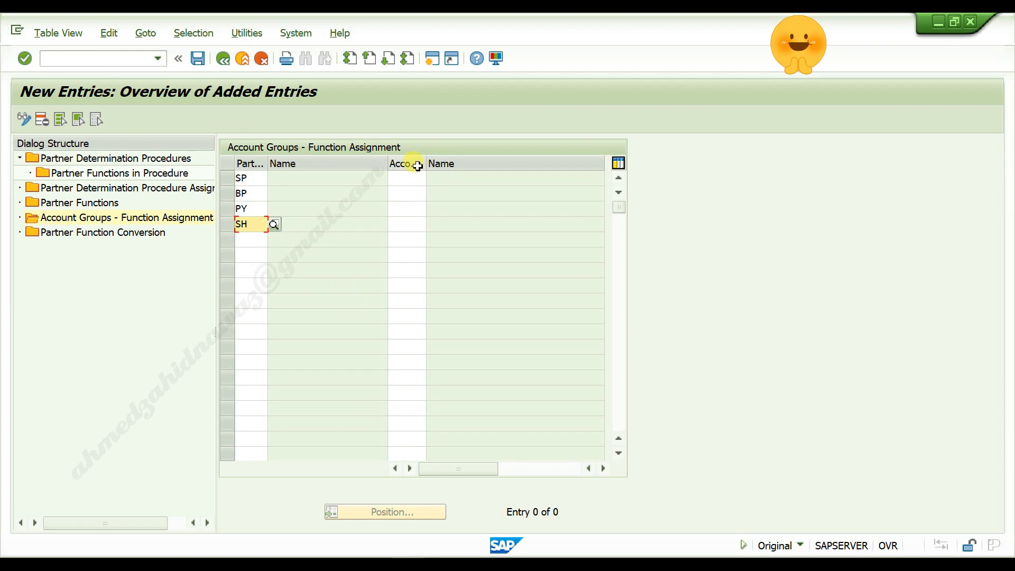
{"action": "left_click", "coordinate": [406, 177]}
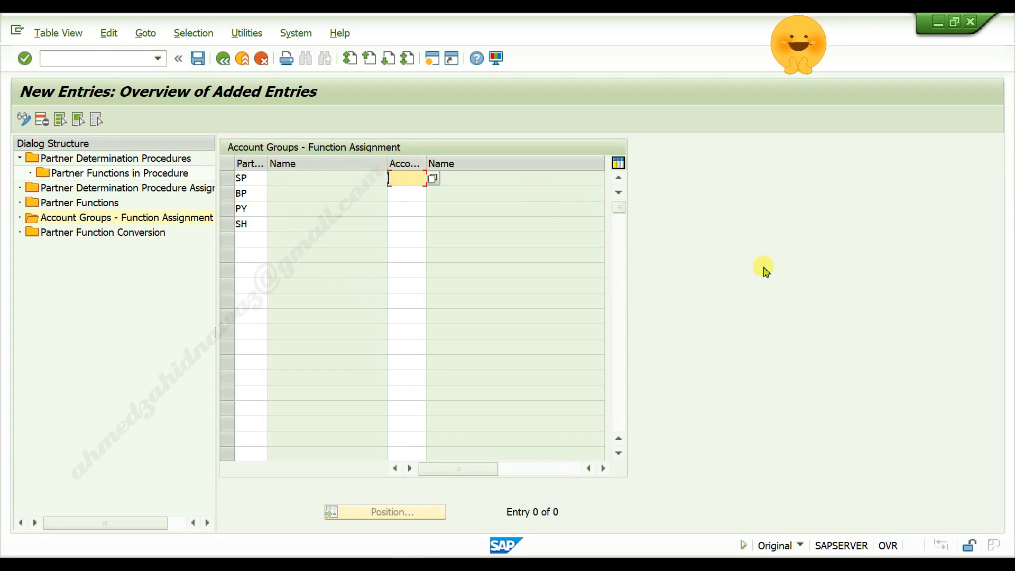
{"action": "mouse_move", "coordinate": [836, 288]}
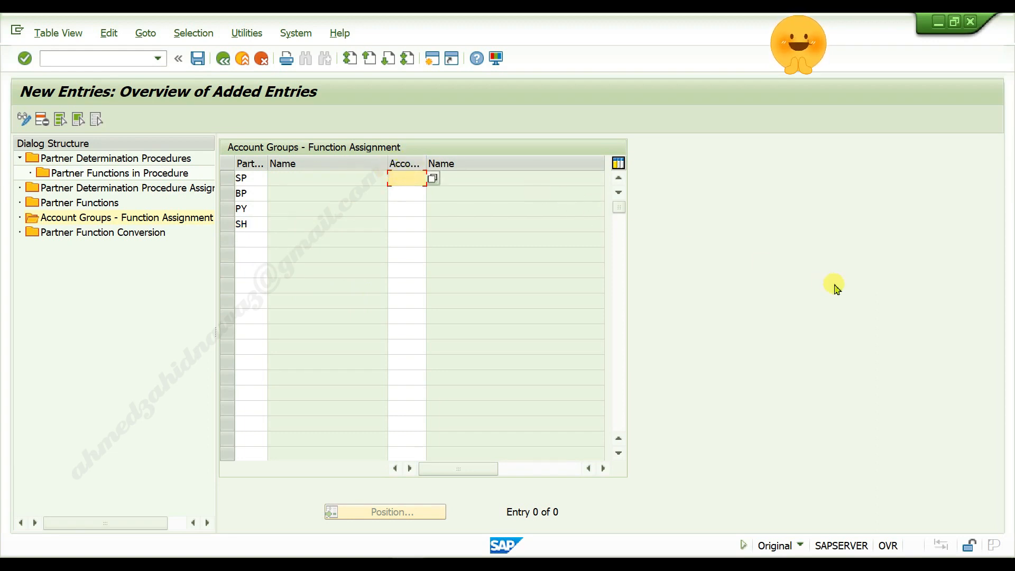
Fill account group ZZT0 into all four rows SP, BP, PY and SH.
{"action": "type", "text": "ZZT0"}
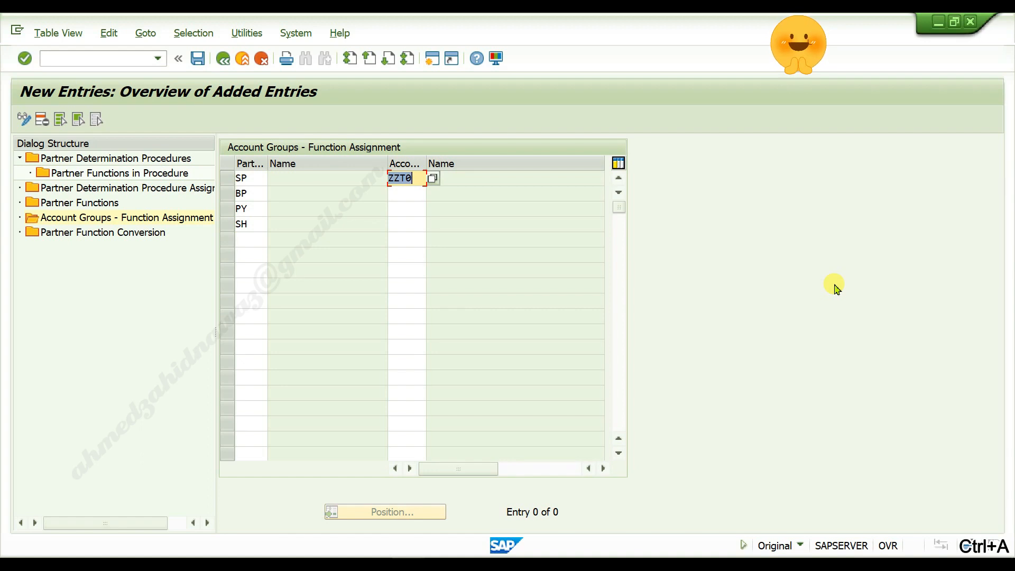
{"action": "left_click", "coordinate": [406, 192]}
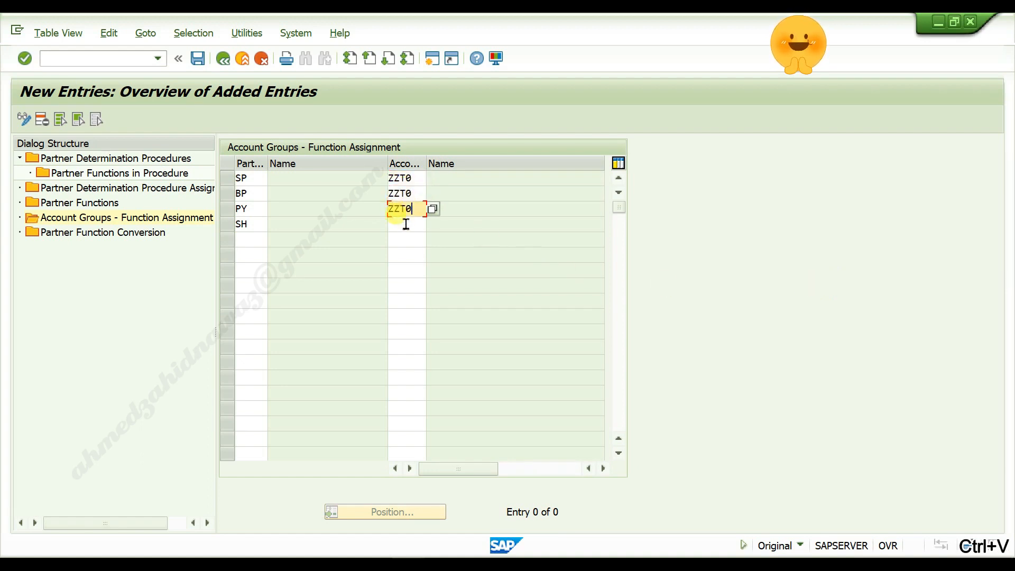
{"action": "left_click", "coordinate": [405, 224]}
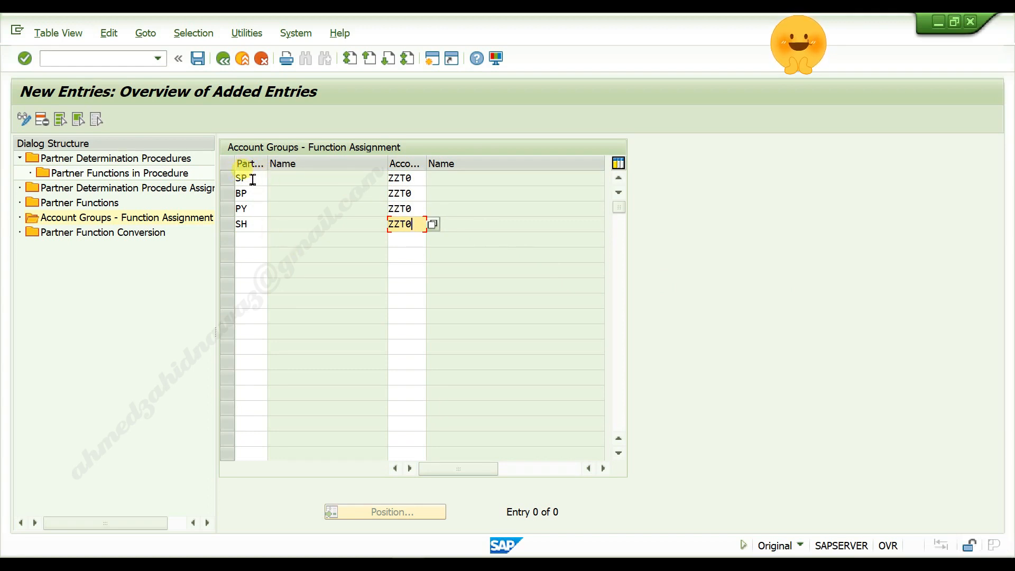
{"action": "left_click", "coordinate": [249, 178]}
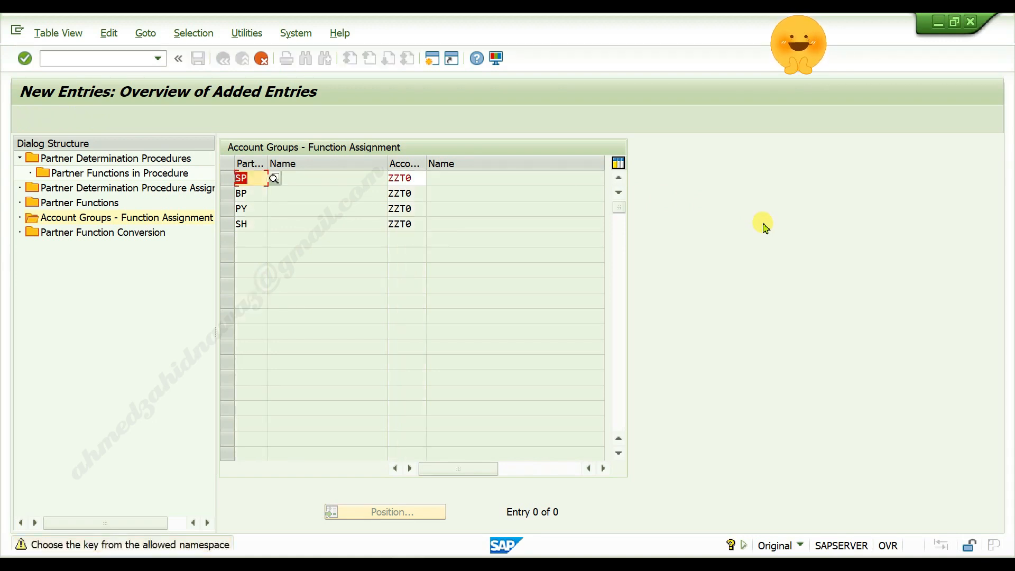
Accept the namespace warning and save the four ZZT0 assignments under a customizing request.
{"action": "left_click", "coordinate": [249, 223]}
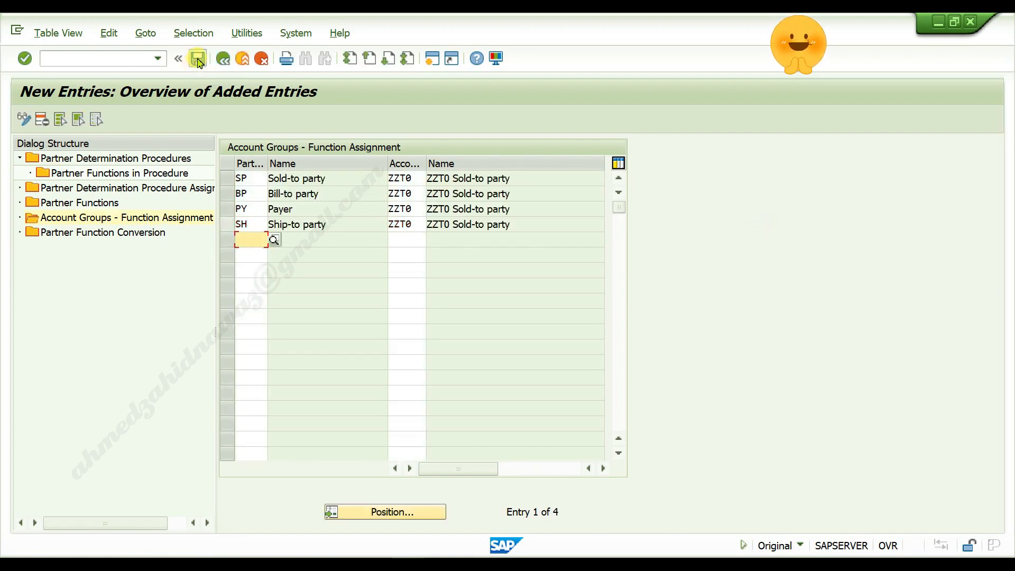
{"action": "left_click", "coordinate": [198, 59]}
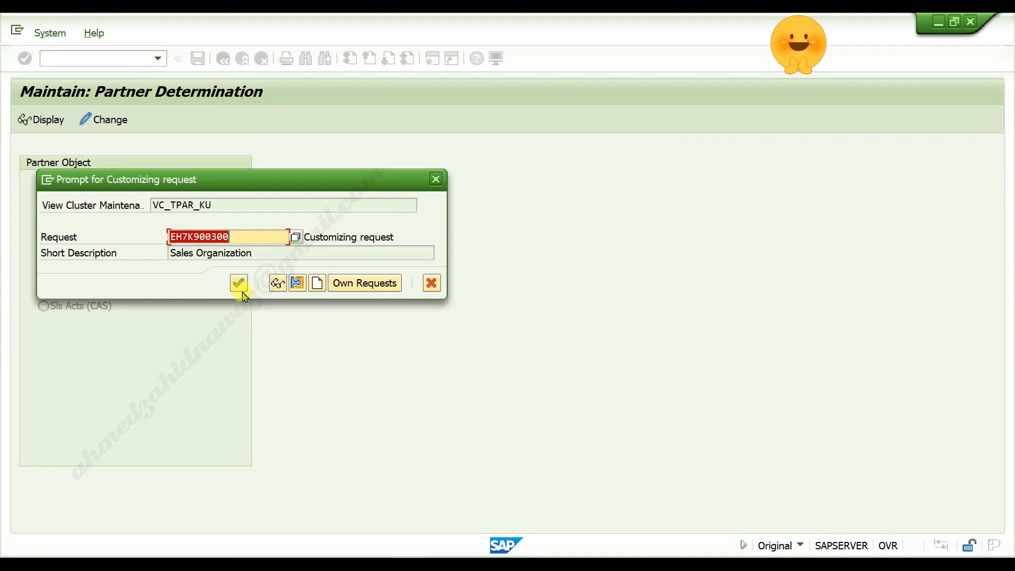
{"action": "left_click", "coordinate": [239, 284]}
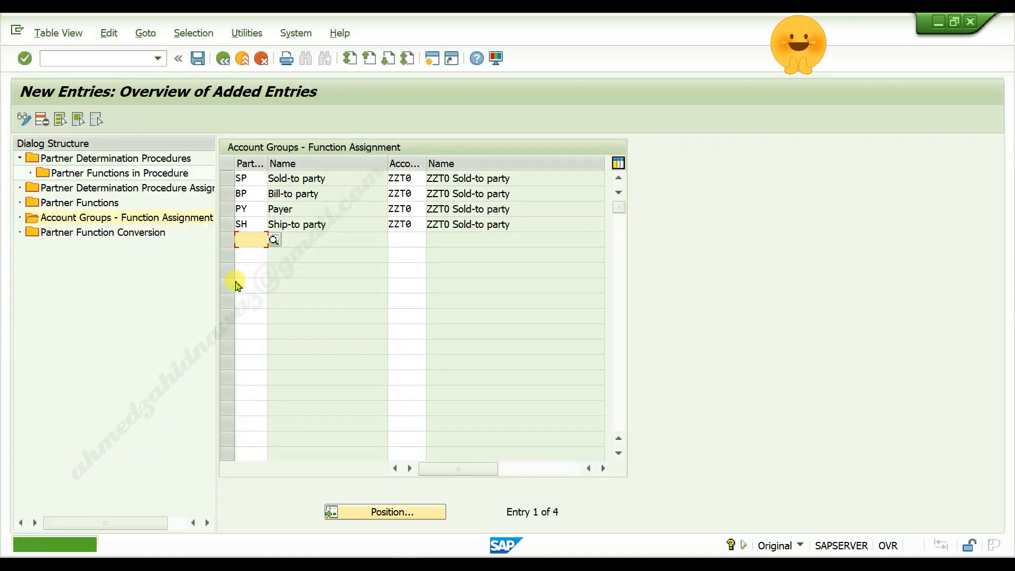
{"action": "left_click", "coordinate": [196, 58]}
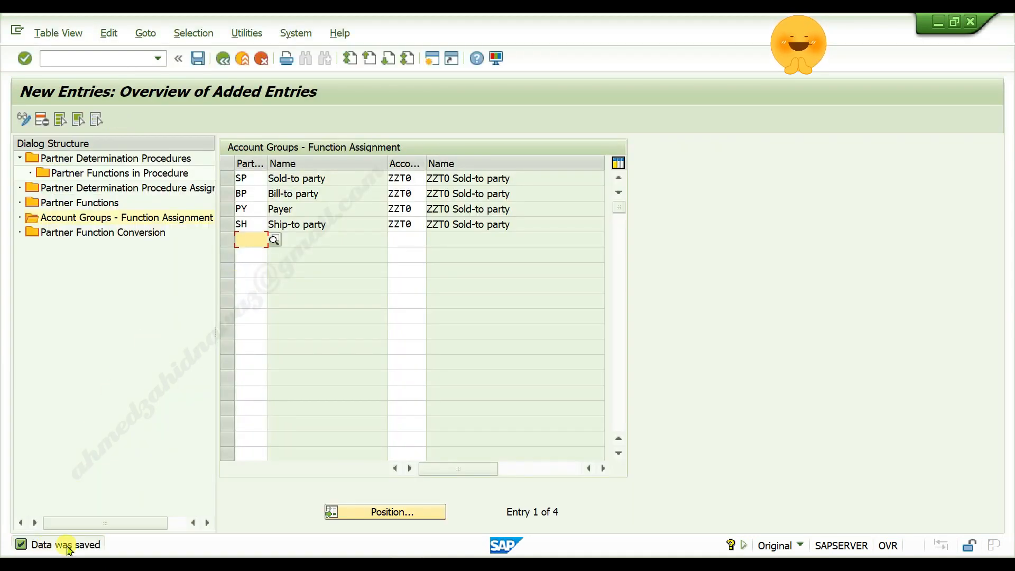
{"action": "mouse_move", "coordinate": [250, 543]}
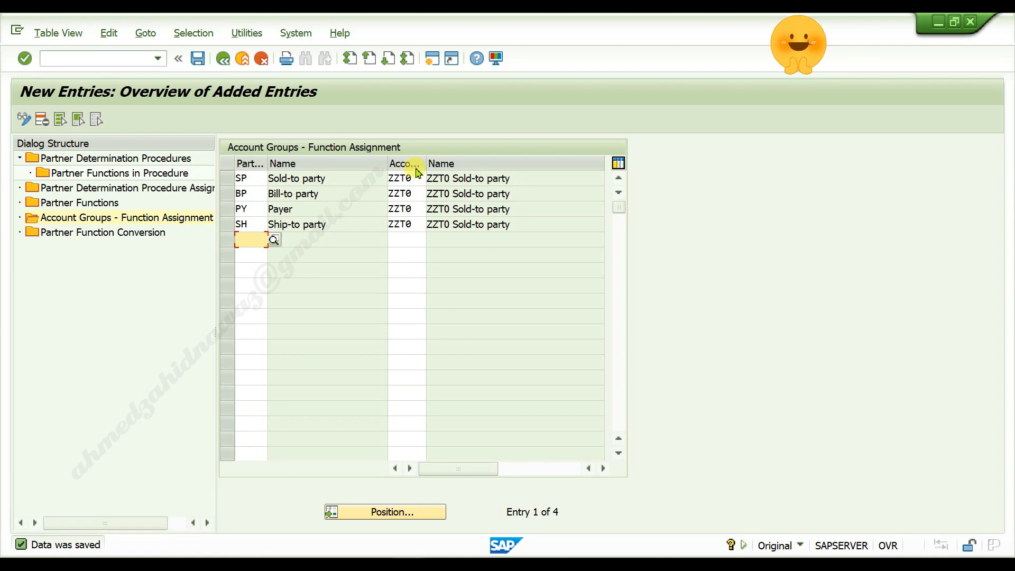
{"action": "mouse_move", "coordinate": [371, 180]}
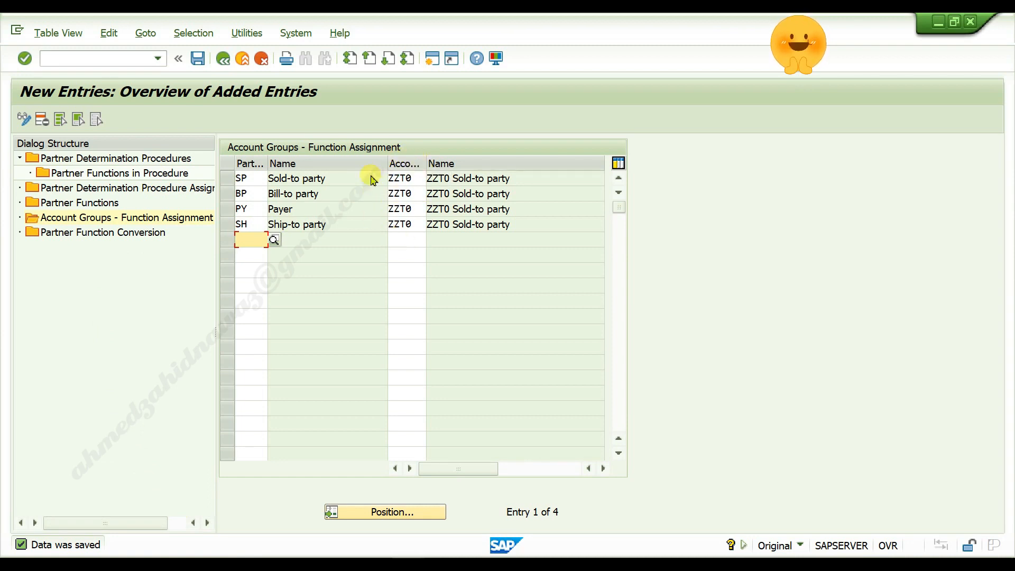